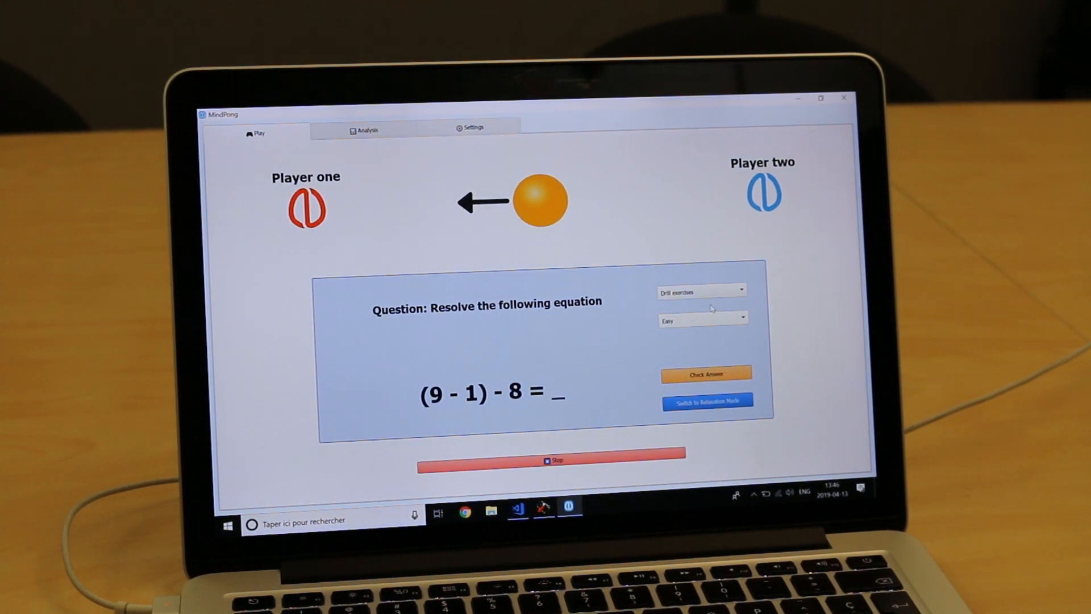
Check the answers to two easy drill equations, including (3 / 1) + 7 = 10, then show exercise modes
{"action": "left_click", "coordinate": [705, 374]}
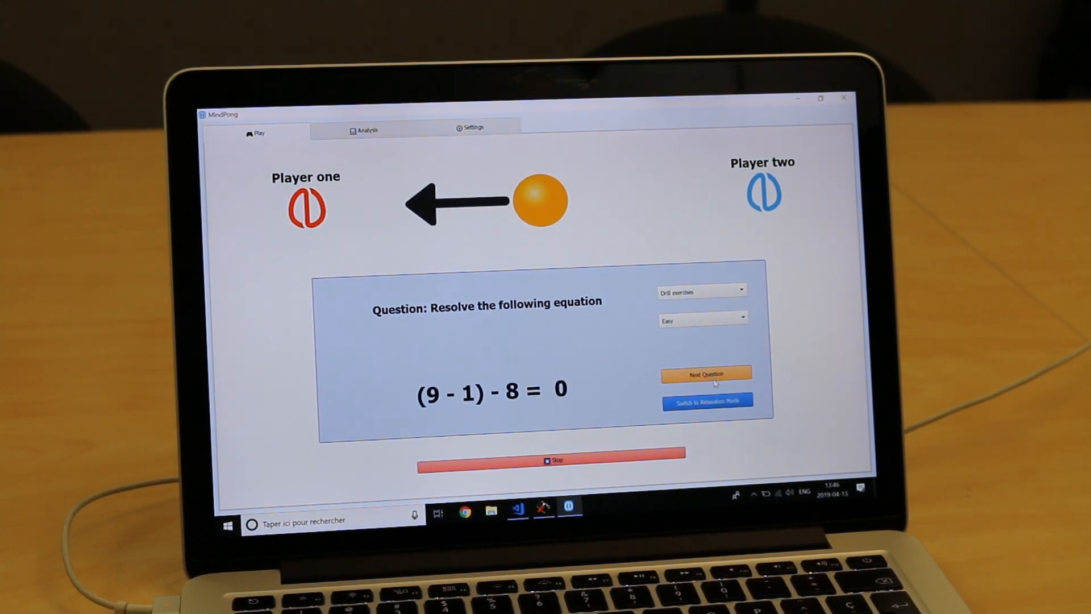
{"action": "left_click", "coordinate": [706, 374]}
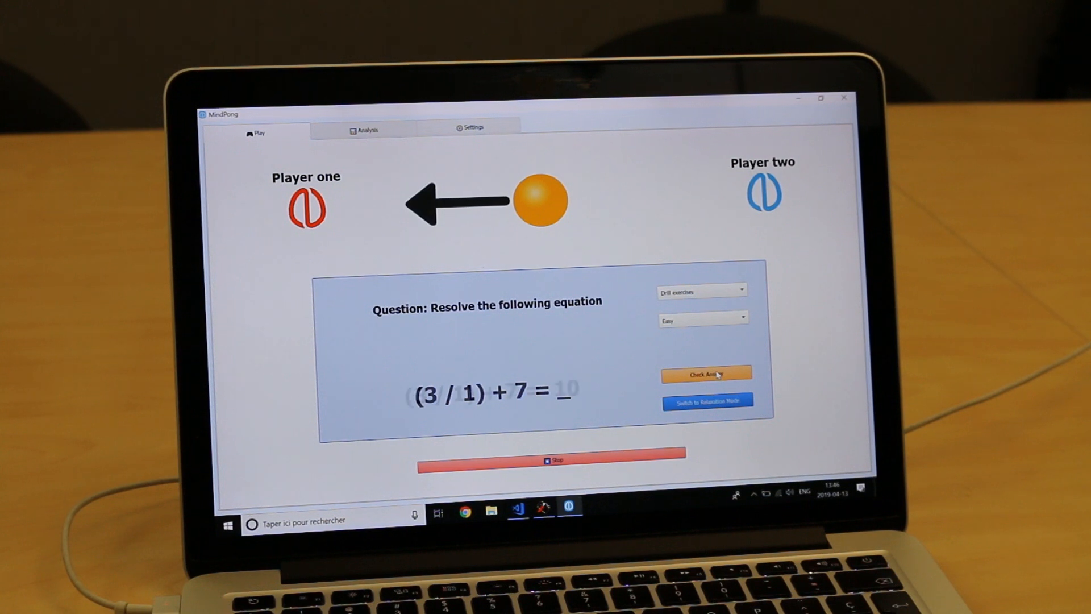
{"action": "left_click", "coordinate": [705, 374]}
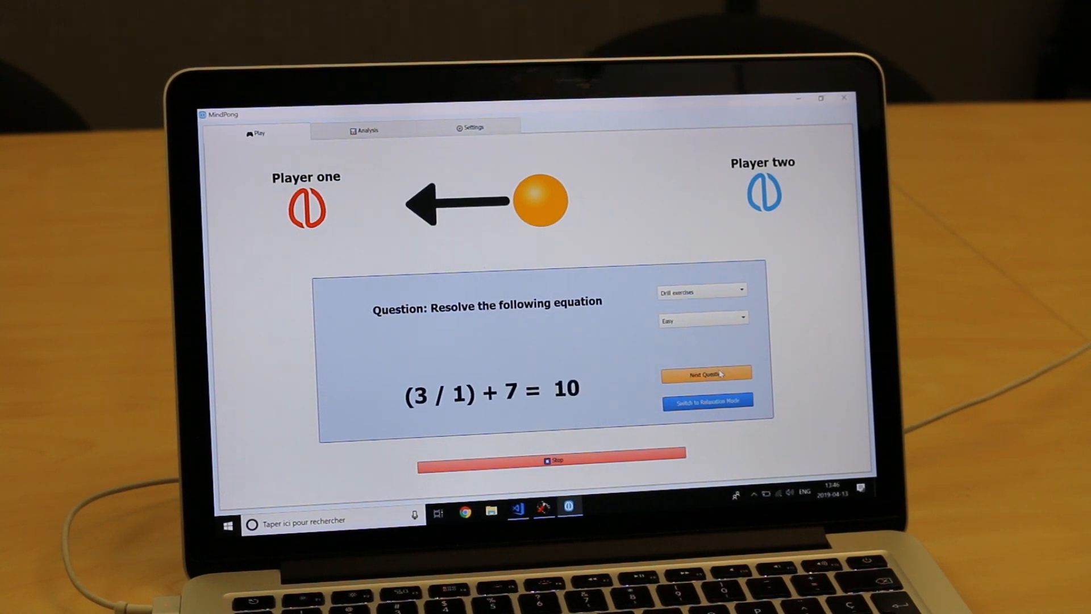
{"action": "left_click", "coordinate": [701, 290]}
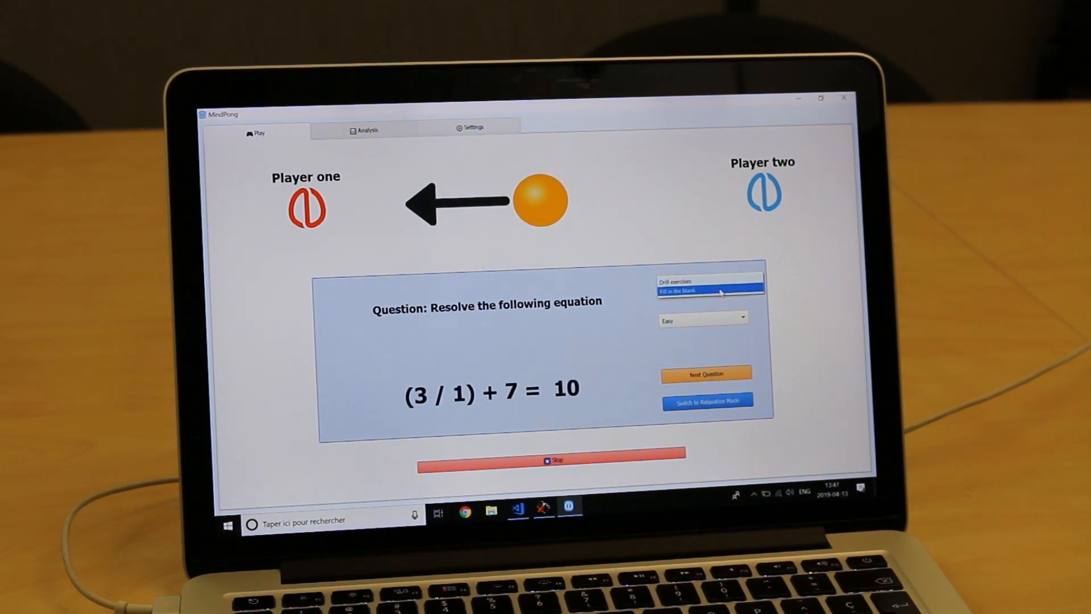
Switch to 'Fill in the blank' operator puzzles, load another puzzle, then enter relaxation mode
{"action": "left_click", "coordinate": [709, 290]}
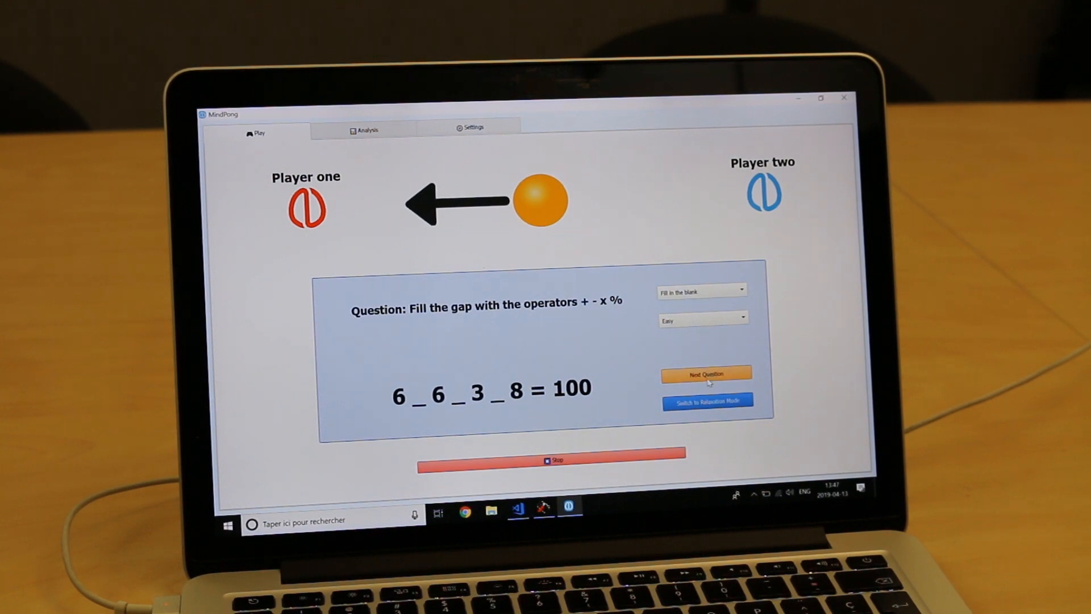
{"action": "left_click", "coordinate": [706, 374]}
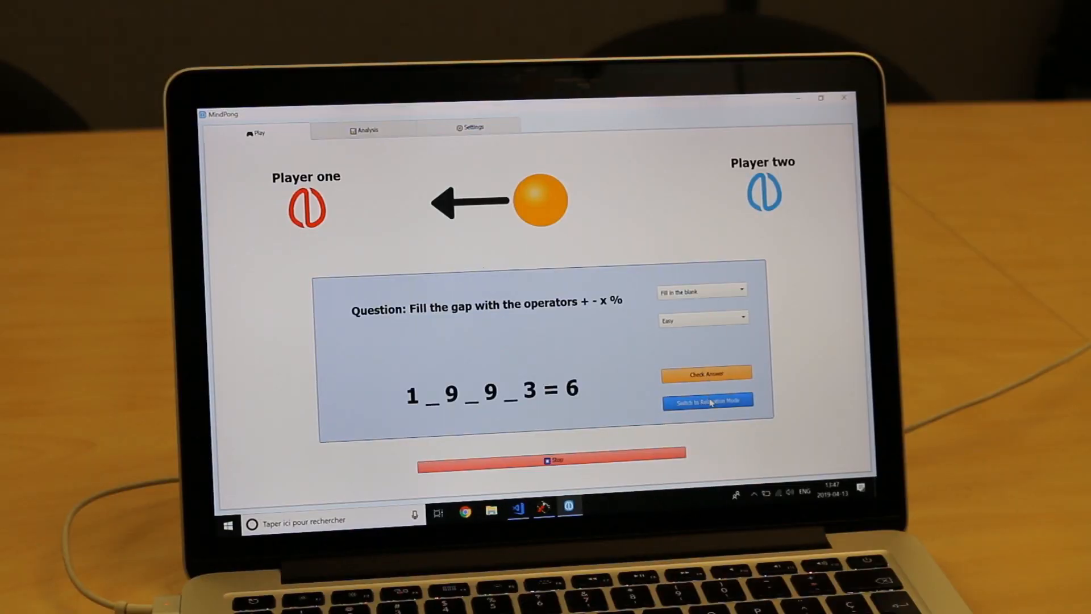
{"action": "left_click", "coordinate": [707, 400]}
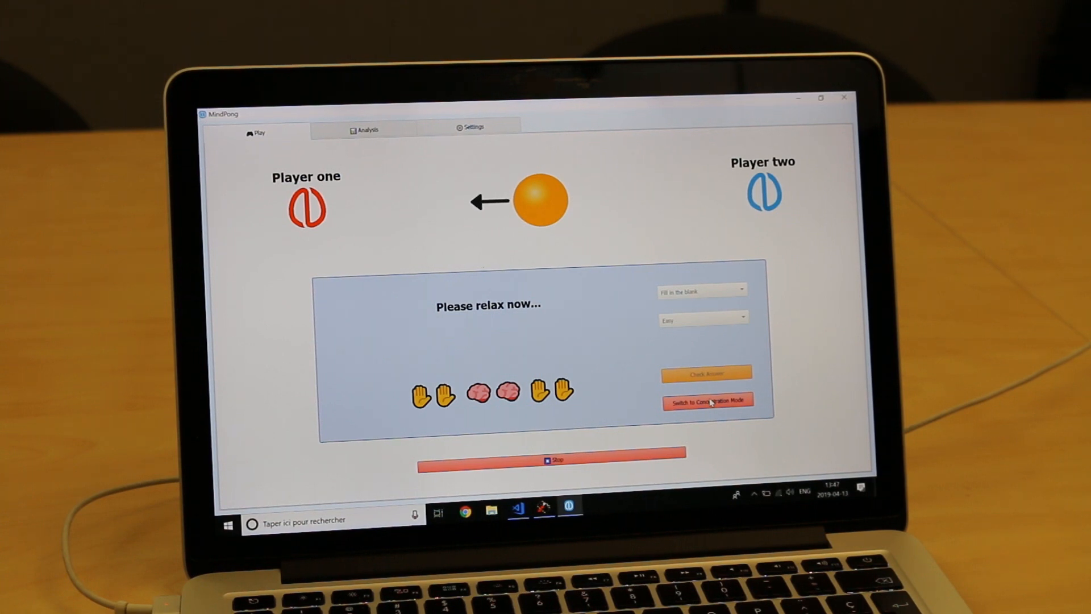
Return to concentration mode, stop the game, and view the EEG analysis plots
{"action": "left_click", "coordinate": [707, 400]}
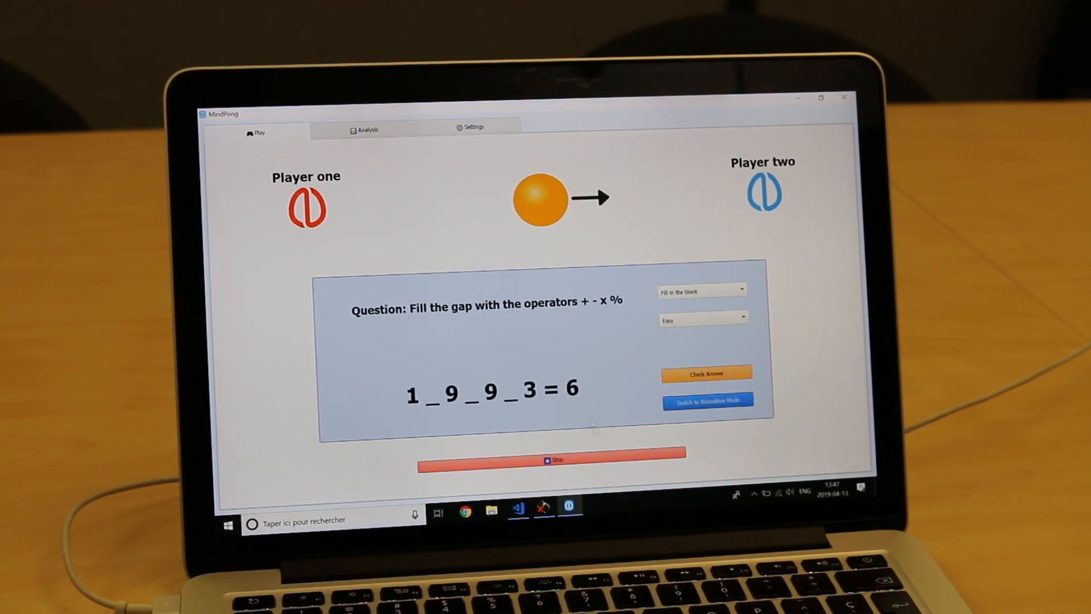
{"action": "left_click", "coordinate": [549, 459]}
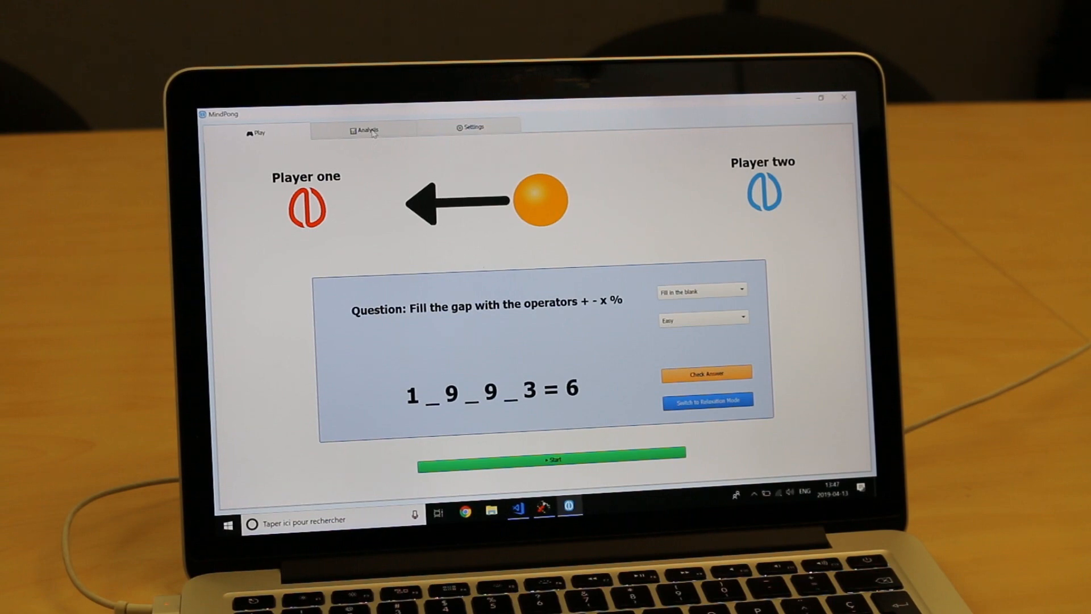
{"action": "left_click", "coordinate": [365, 130]}
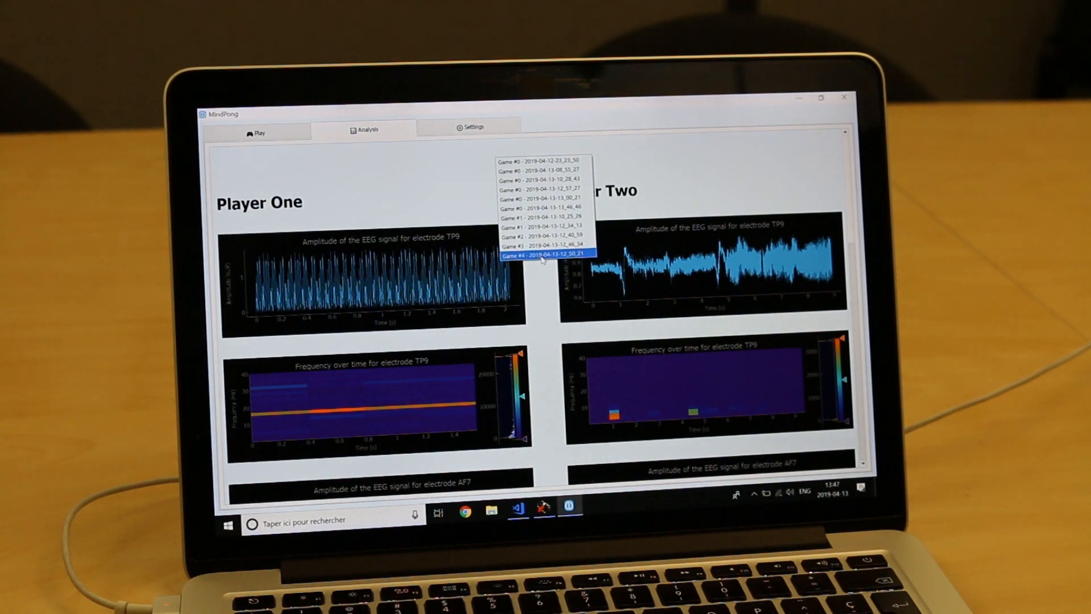
Select a different recorded game to load its EEG plots for both players
{"action": "left_click", "coordinate": [545, 235]}
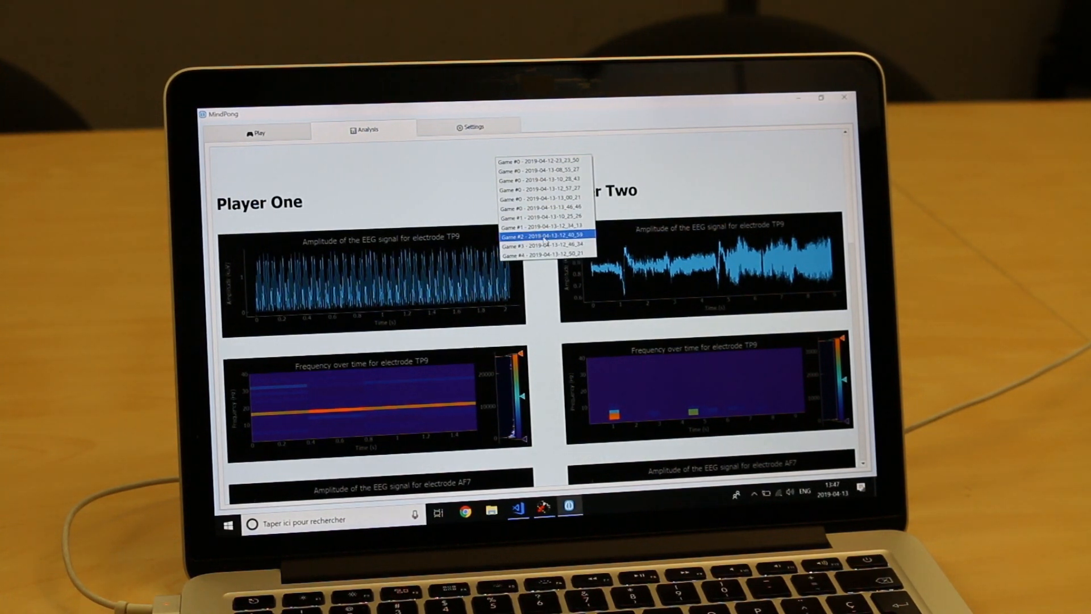
{"action": "left_click", "coordinate": [542, 160]}
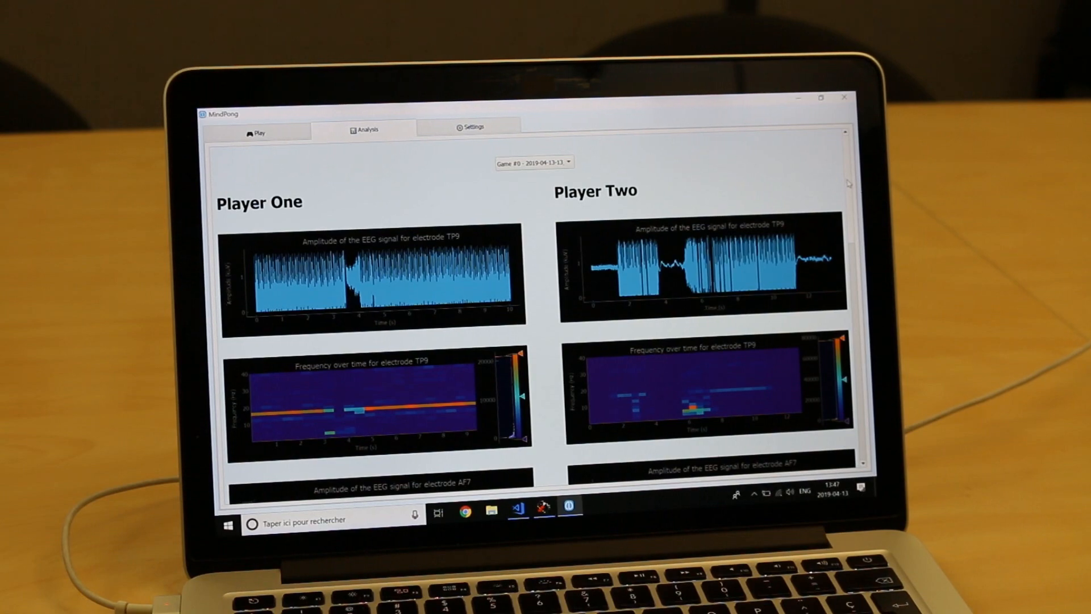
{"action": "scroll", "scroll_direction": "down", "scroll_amount": 3}
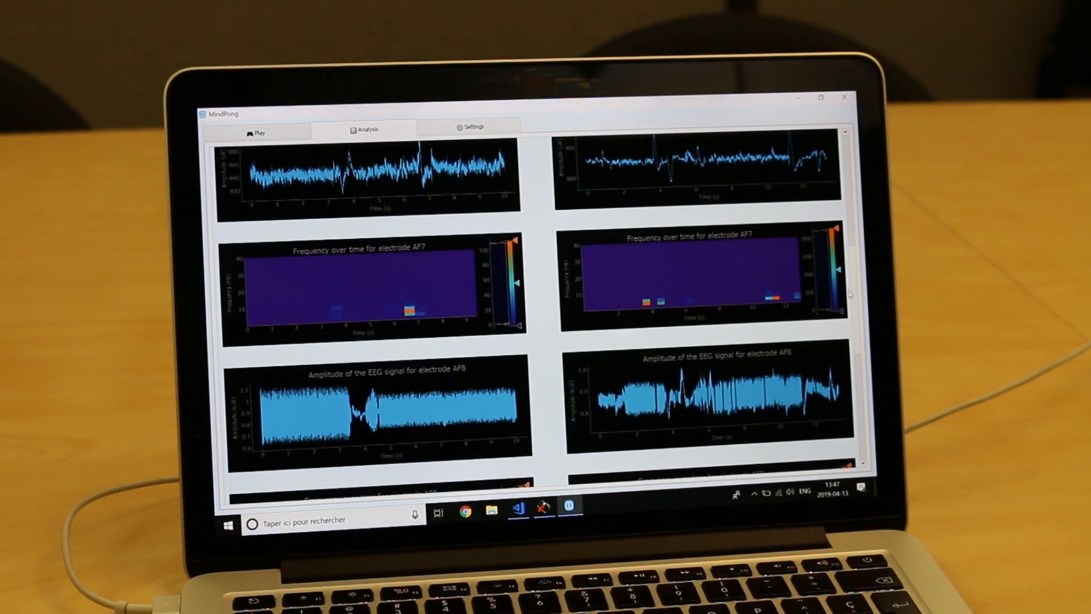
Scroll through the electrode plots, then edit Player One's Muse port (5001) in Settings
{"action": "scroll", "scroll_direction": "down", "scroll_amount": 3}
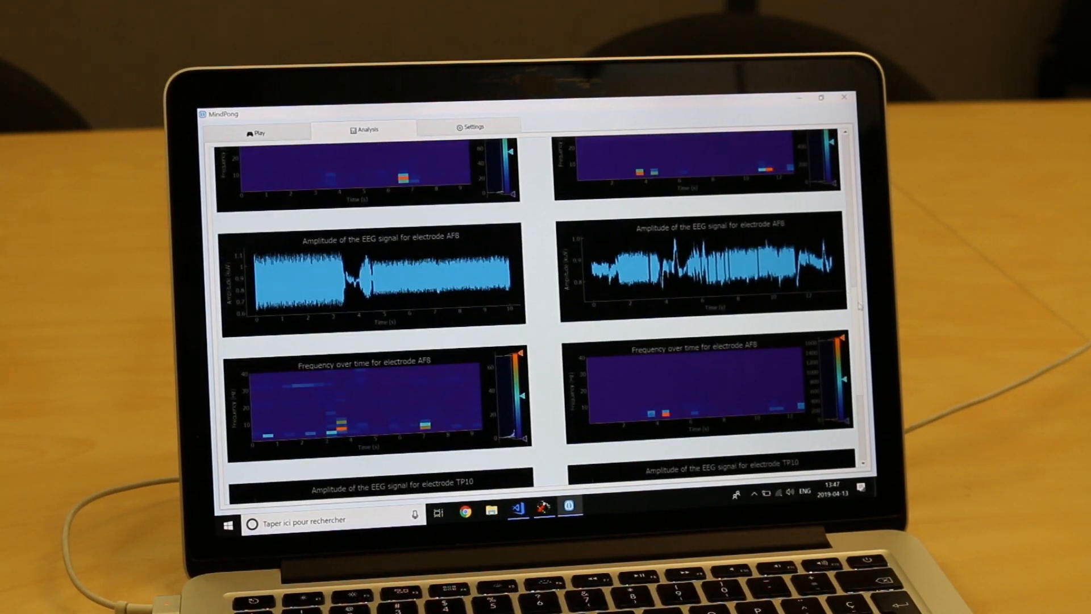
{"action": "scroll", "scroll_direction": "down", "scroll_amount": 3}
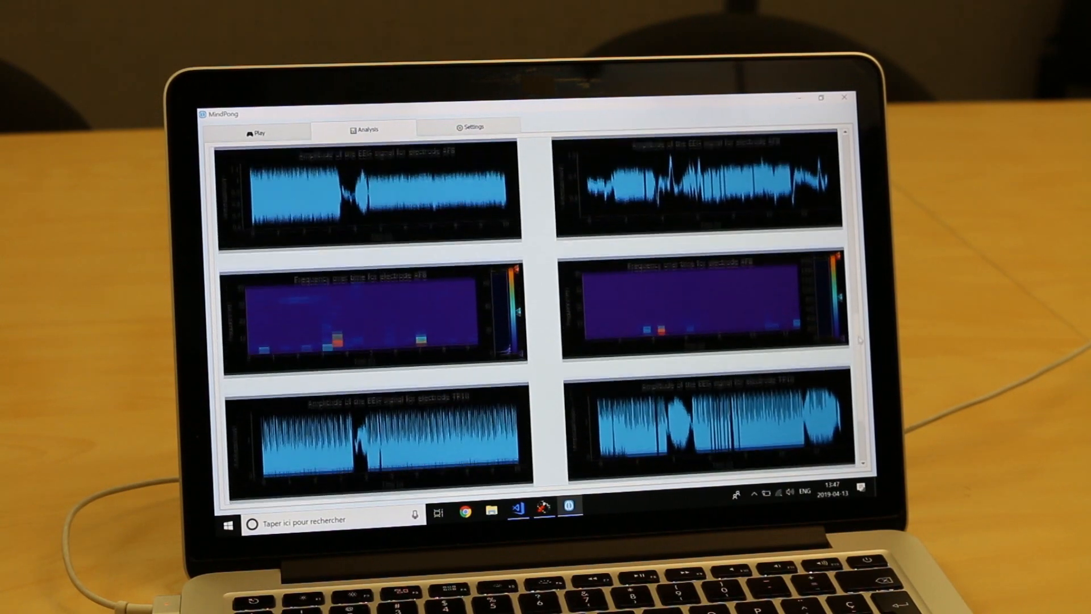
{"action": "scroll", "scroll_direction": "down", "scroll_amount": 3}
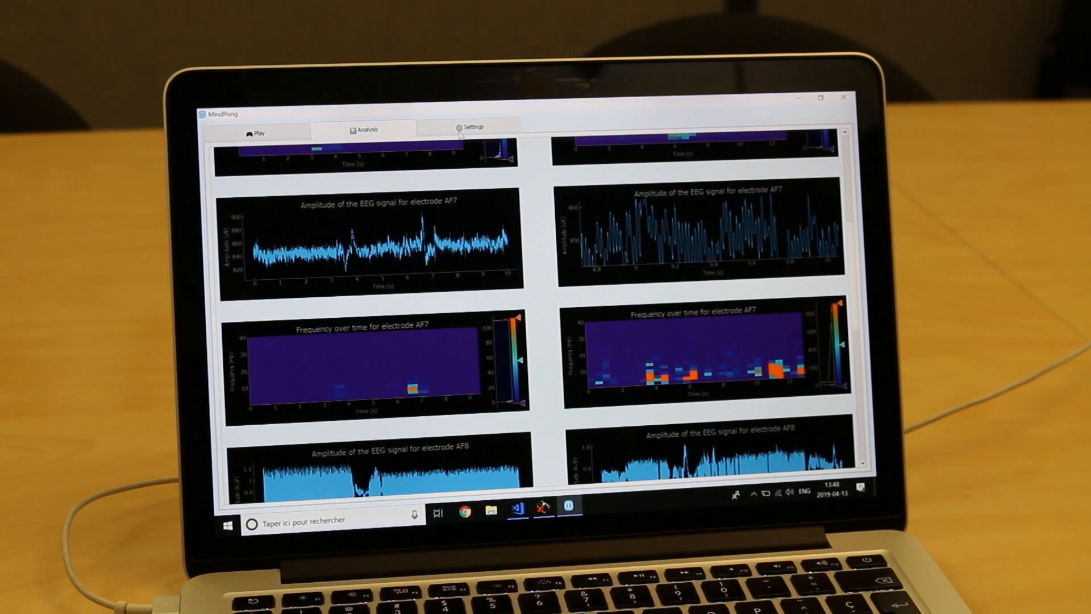
{"action": "left_click", "coordinate": [472, 127]}
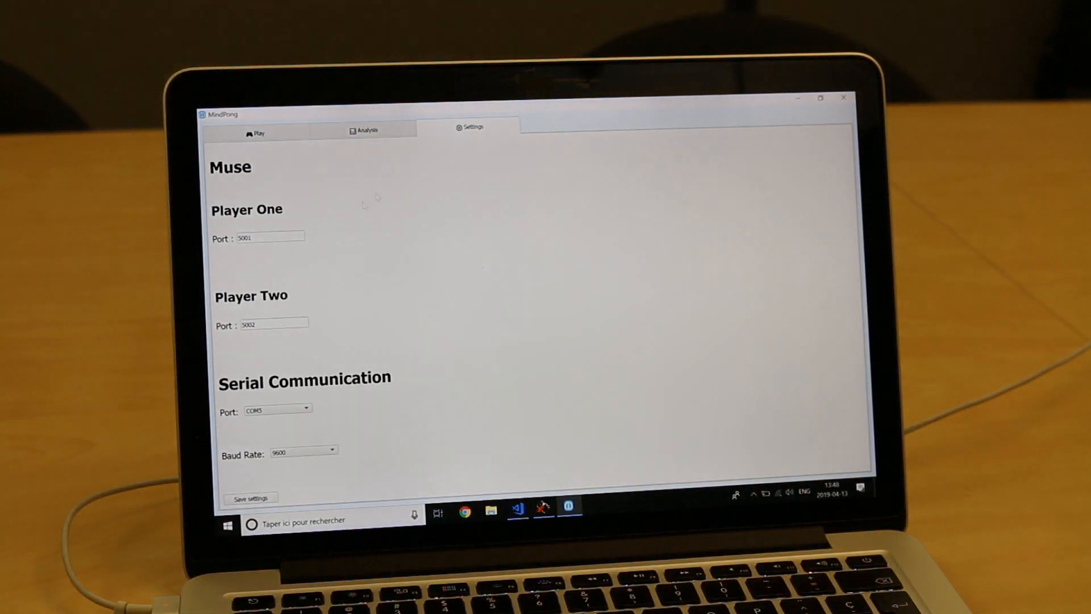
{"action": "left_click", "coordinate": [270, 237]}
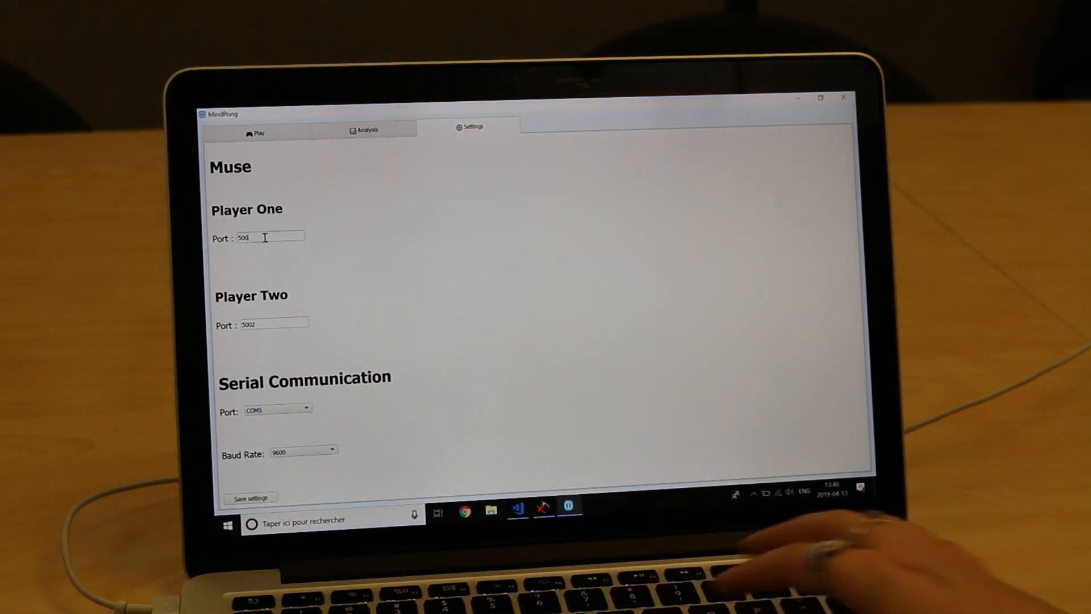